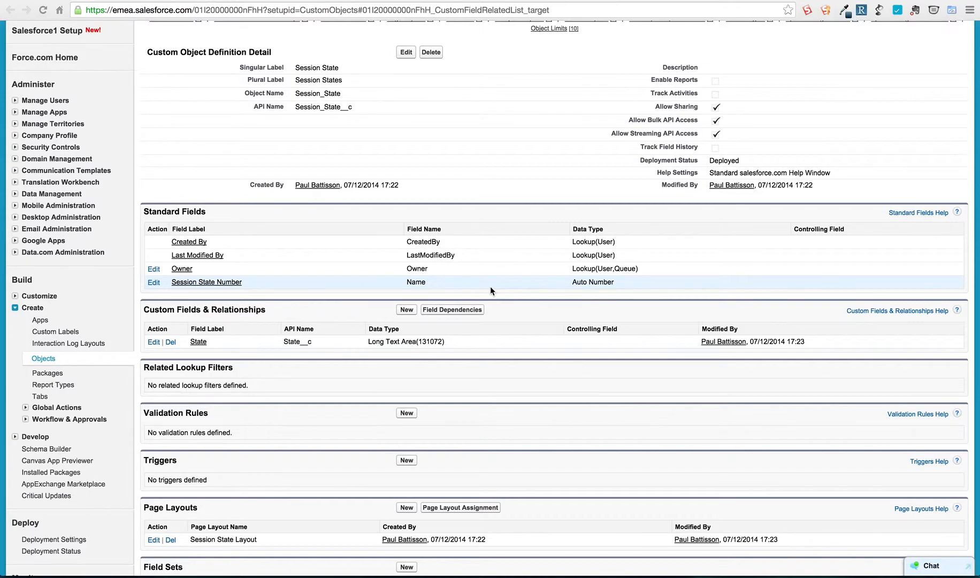
# Review StatefulController.cls and switch to the DummyController.cls file
pyautogui.scroll(3)
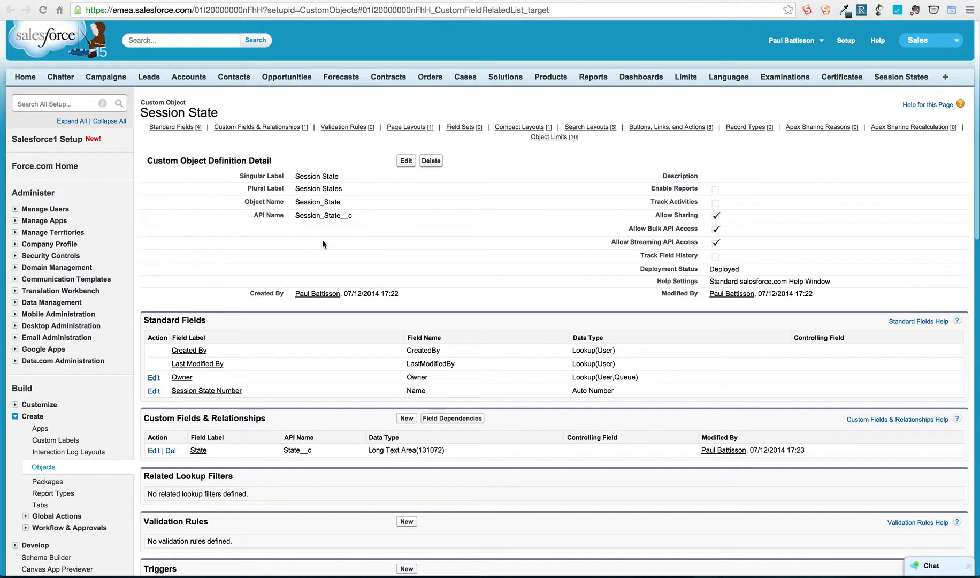
pyautogui.moveTo(342, 202)
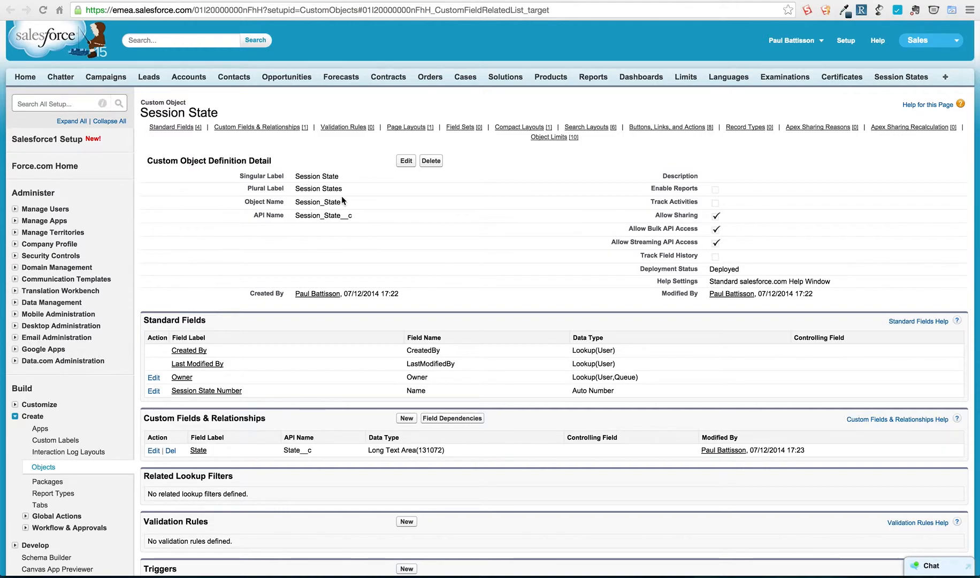
pyautogui.moveTo(420, 469)
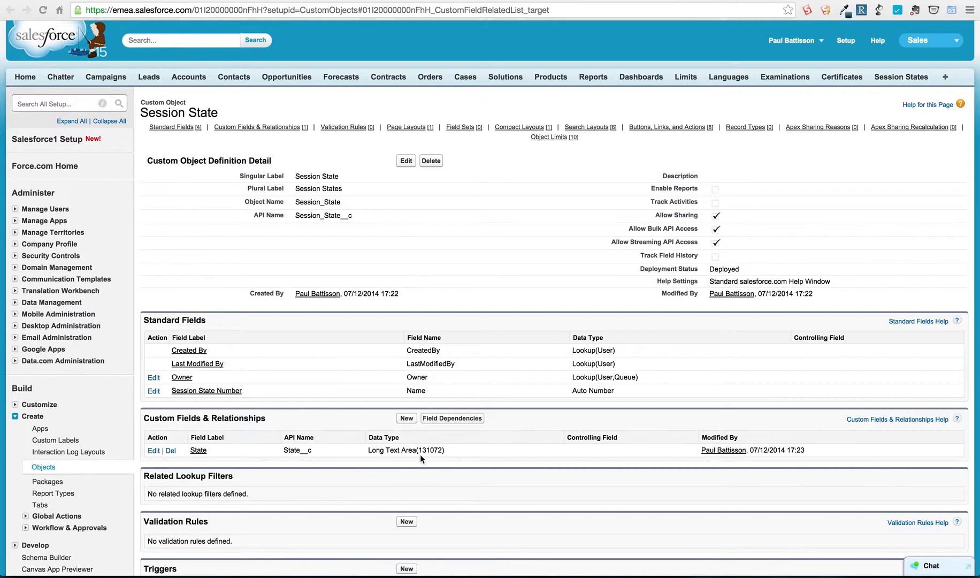
pyautogui.moveTo(455, 461)
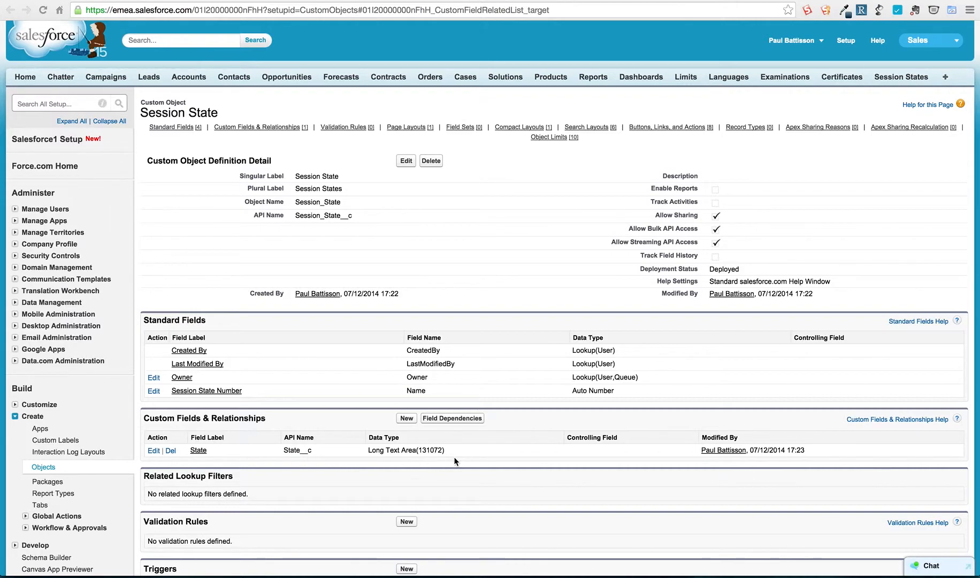
pyautogui.moveTo(324, 457)
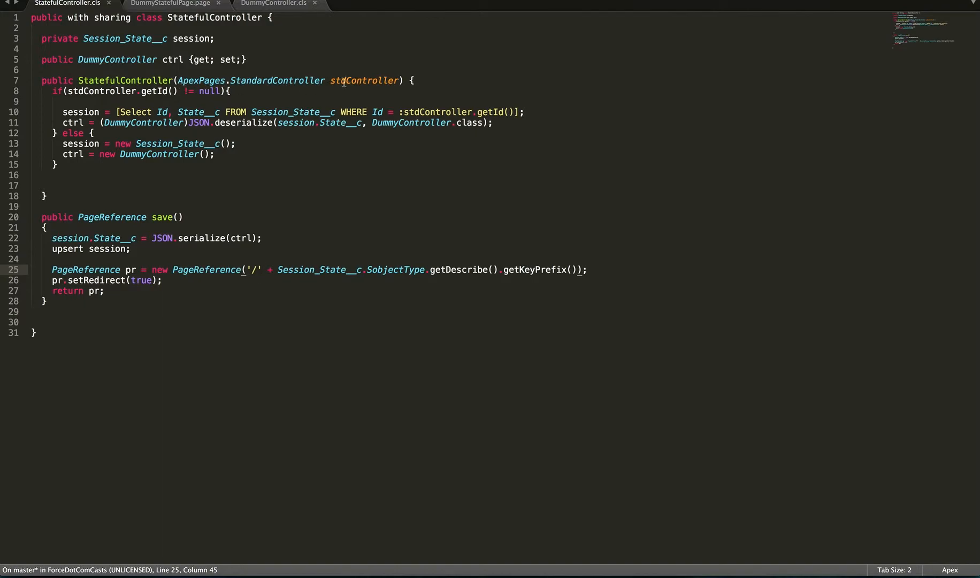
pyautogui.moveTo(217, 54)
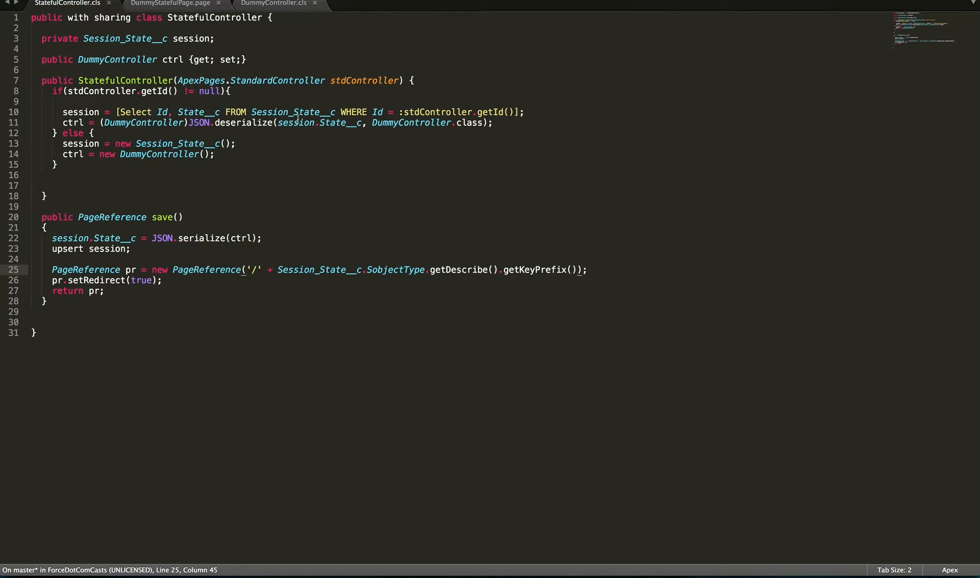
pyautogui.moveTo(95, 128)
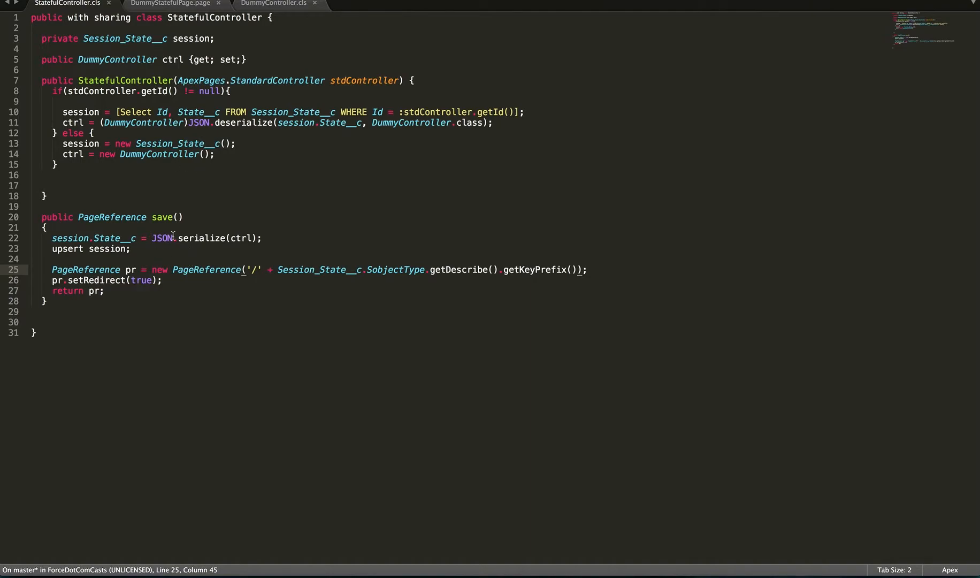
pyautogui.moveTo(159, 252)
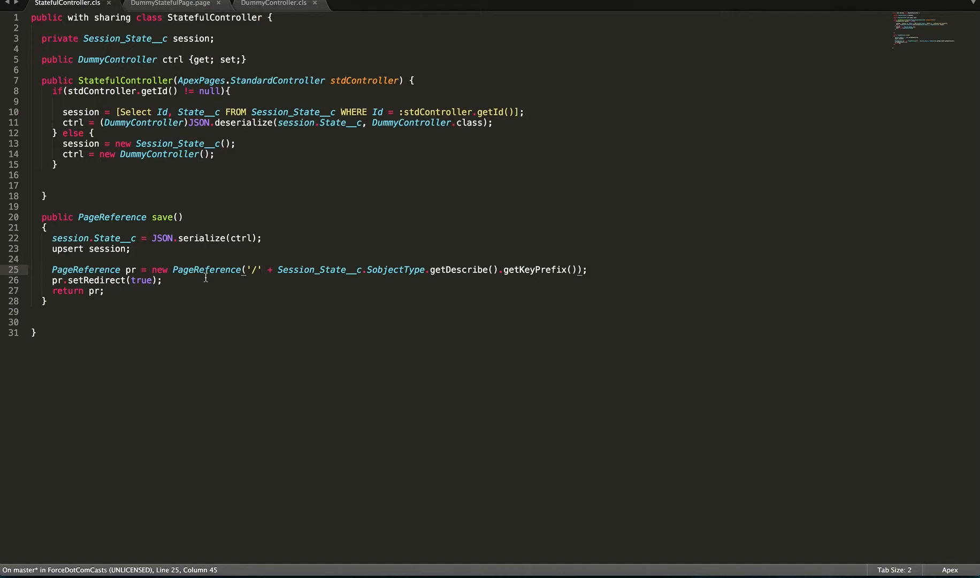
pyautogui.moveTo(310, 275)
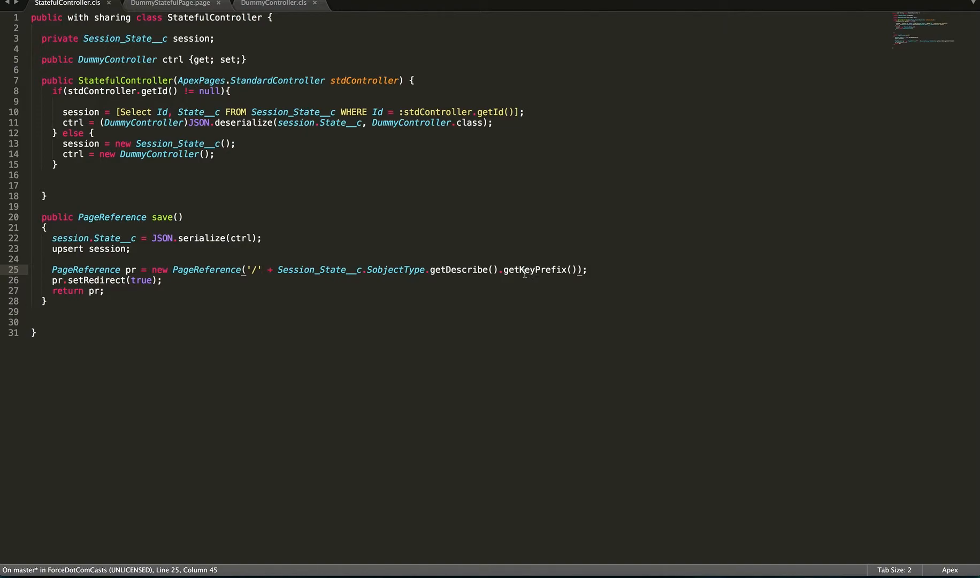
pyautogui.click(272, 4)
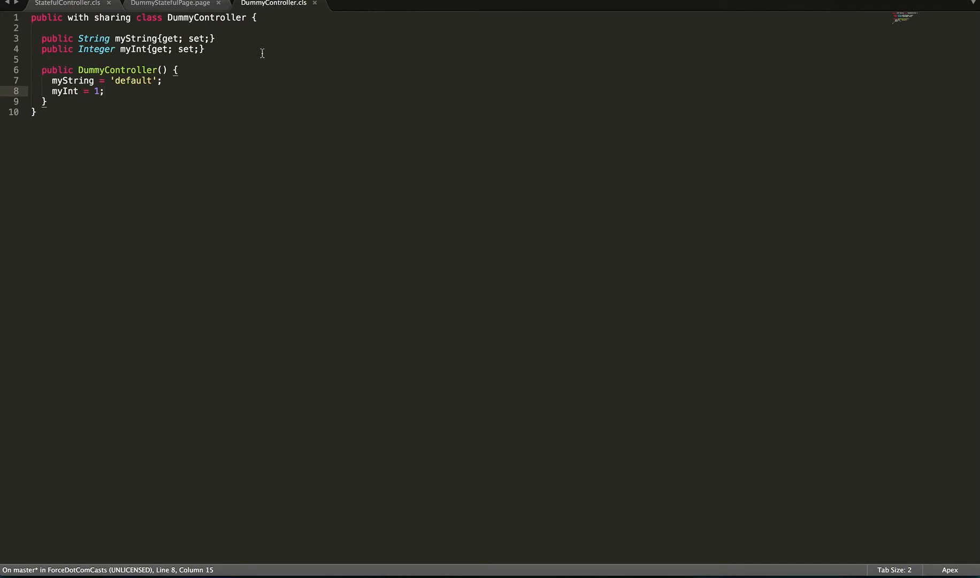
pyautogui.moveTo(136, 80)
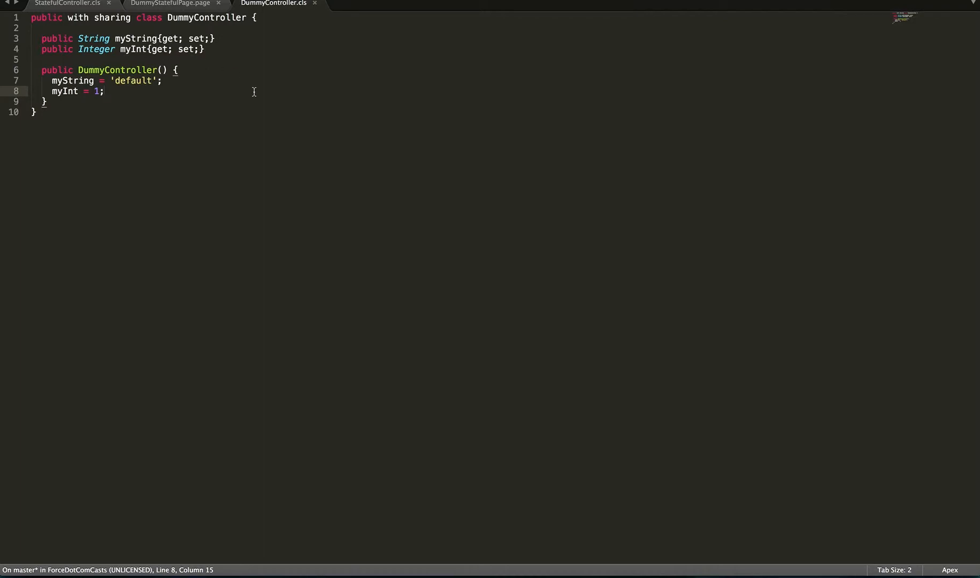
pyautogui.moveTo(118, 80)
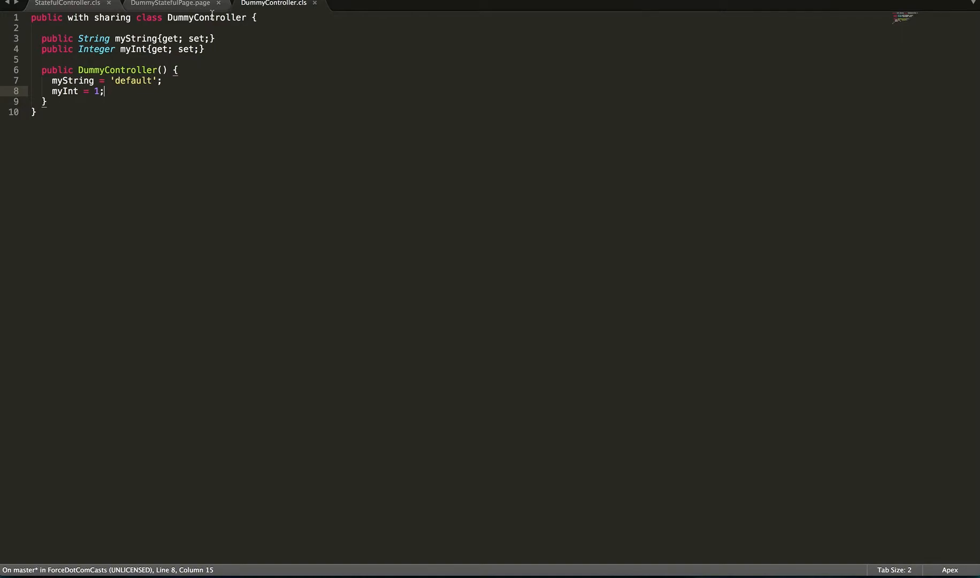
# Switch to the DummyStatefulPage.page Visualforce markup
pyautogui.click(171, 3)
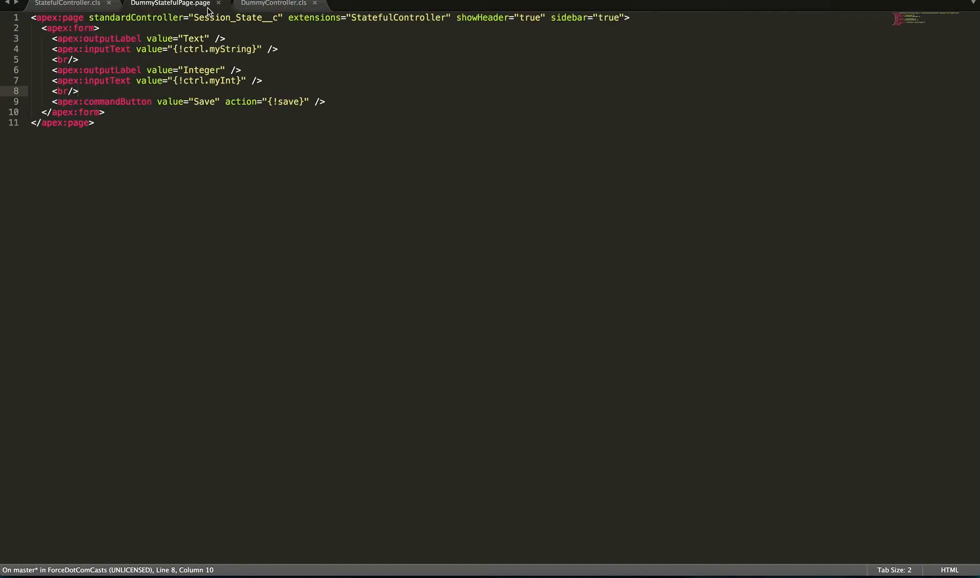
pyautogui.moveTo(213, 167)
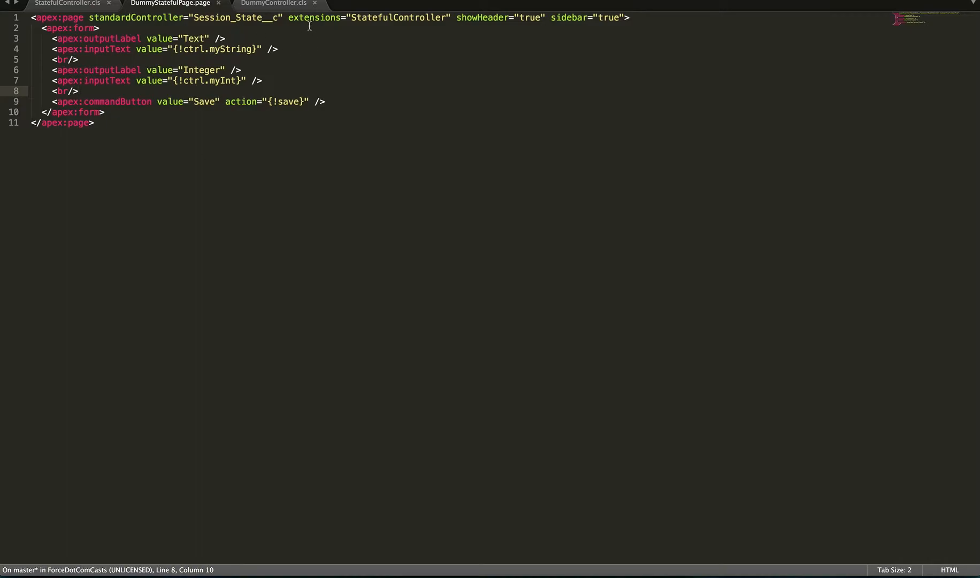
pyautogui.moveTo(418, 30)
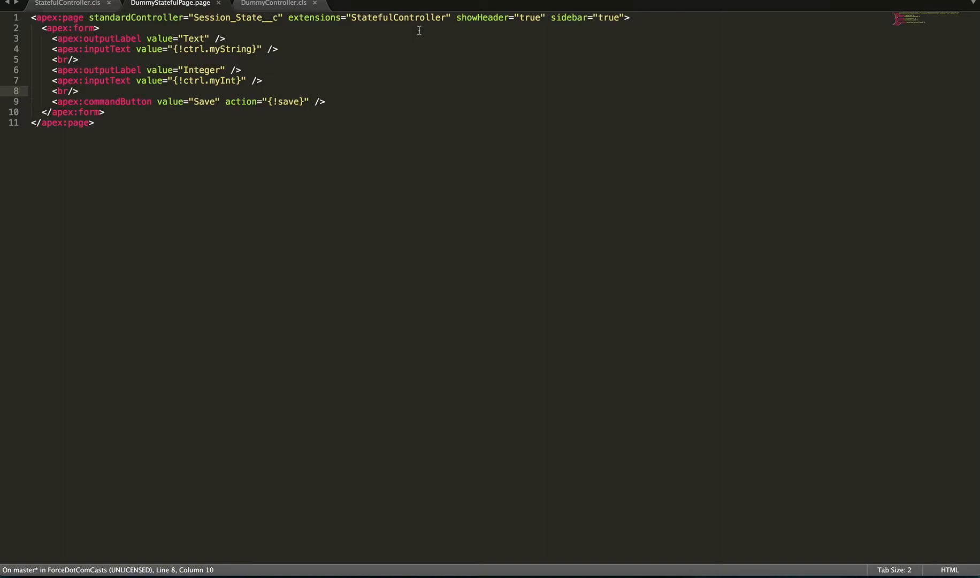
pyautogui.moveTo(162, 67)
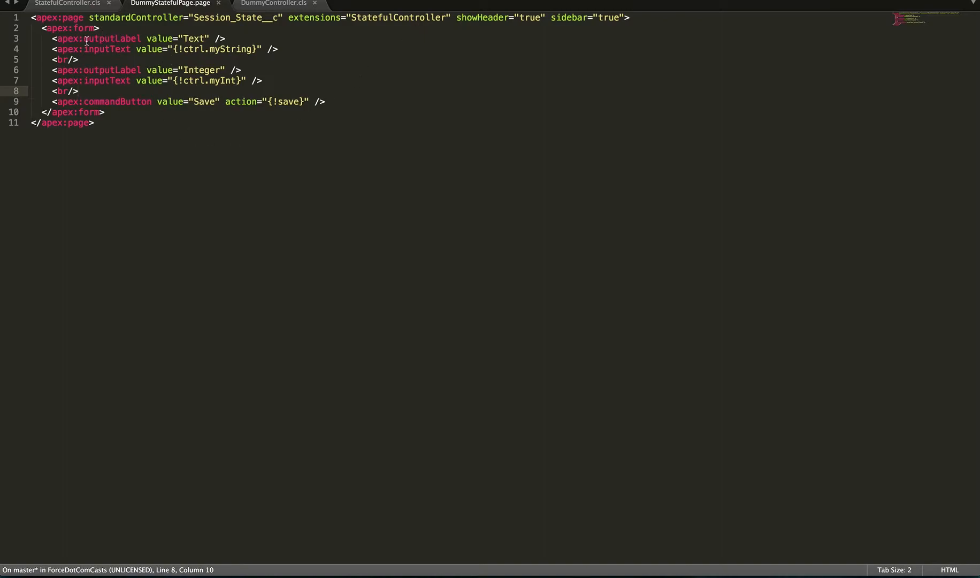
pyautogui.moveTo(94, 128)
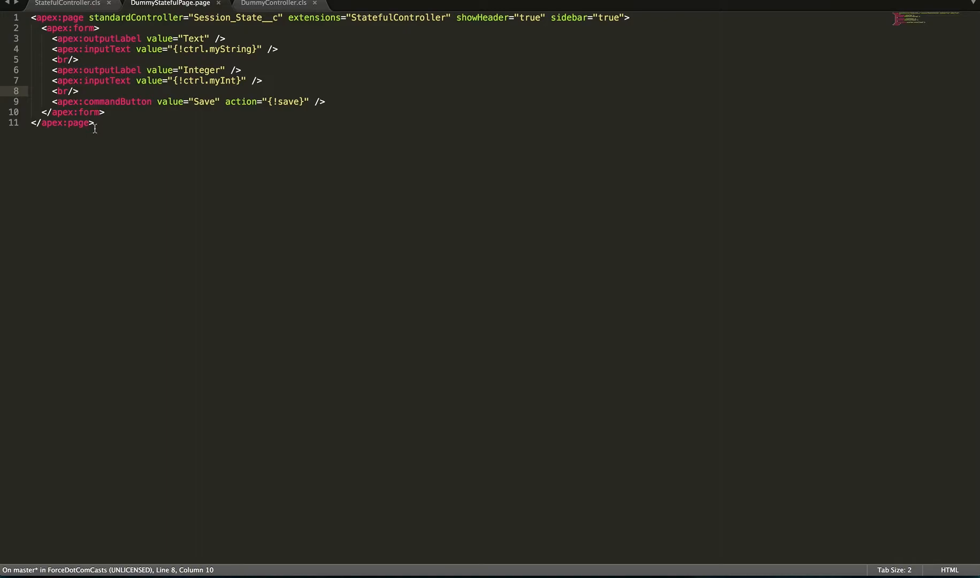
pyautogui.moveTo(98, 102)
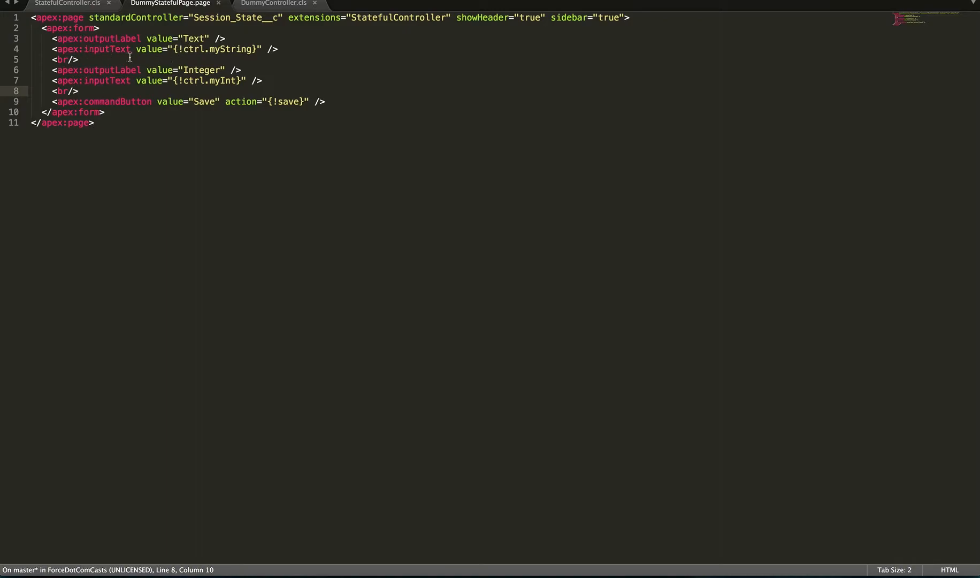
pyautogui.moveTo(197, 102)
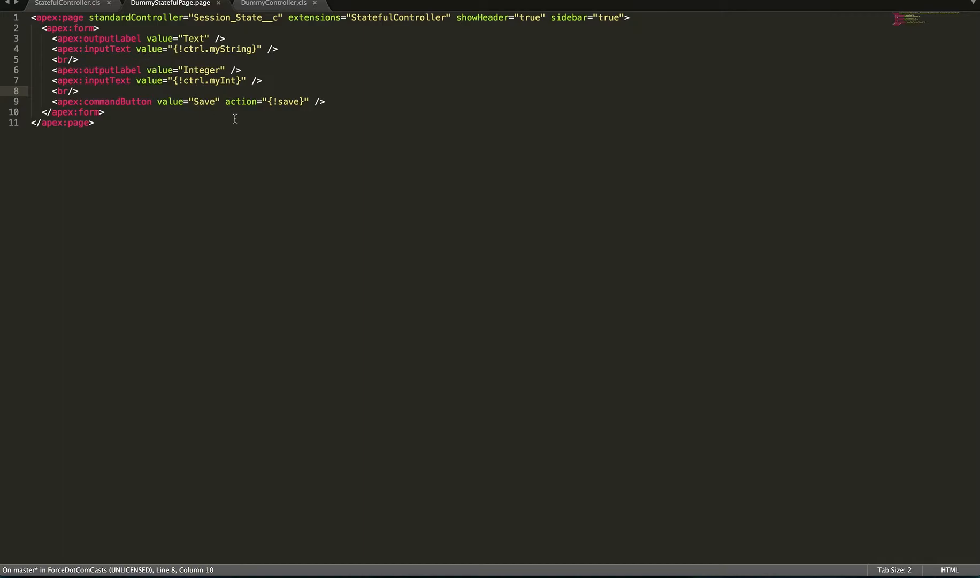
pyautogui.moveTo(80, 45)
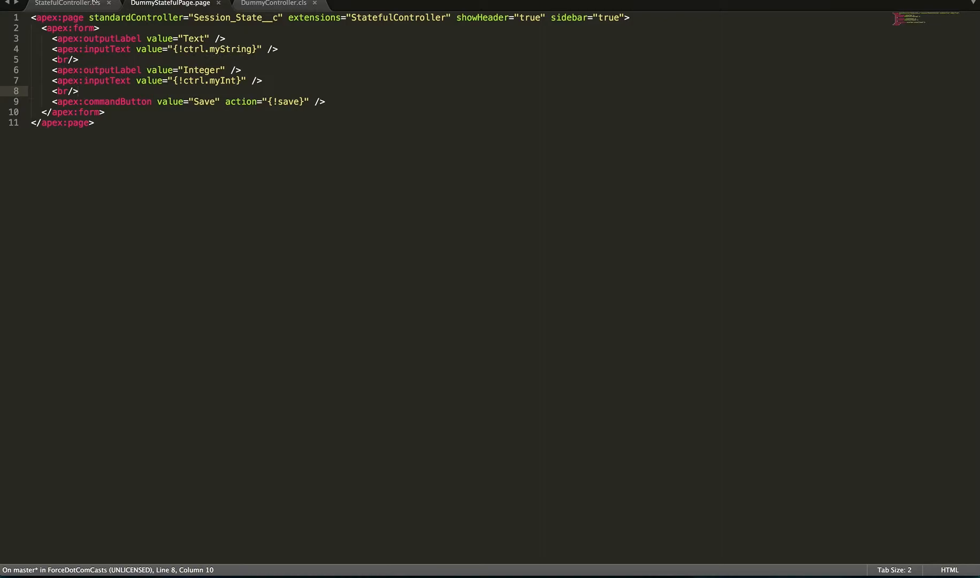
# Return to the StatefulController.cls file after reviewing the page markup
pyautogui.click(65, 4)
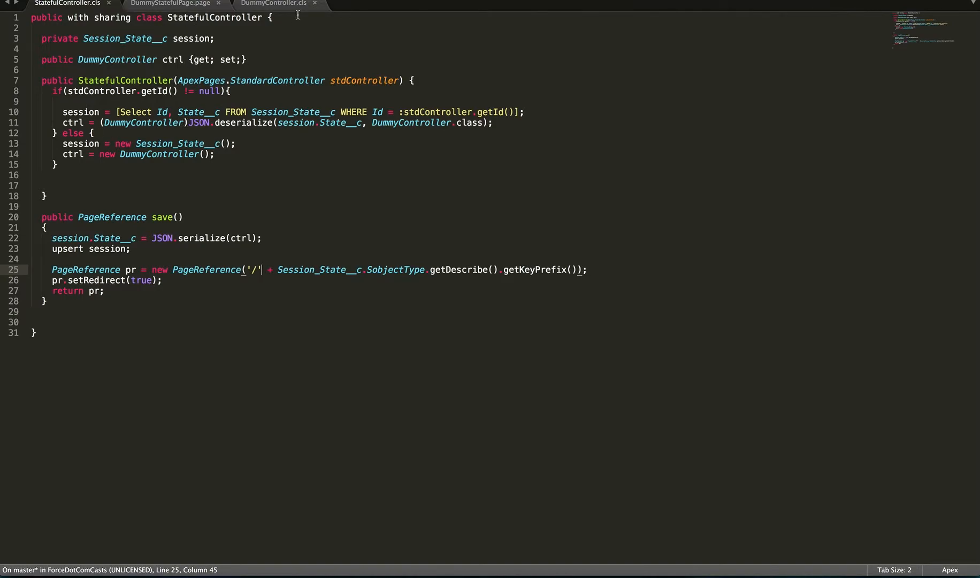
# Cycle through DummyController.cls and DummyStatefulPage.page, ending back on StatefulController.cls
pyautogui.click(273, 3)
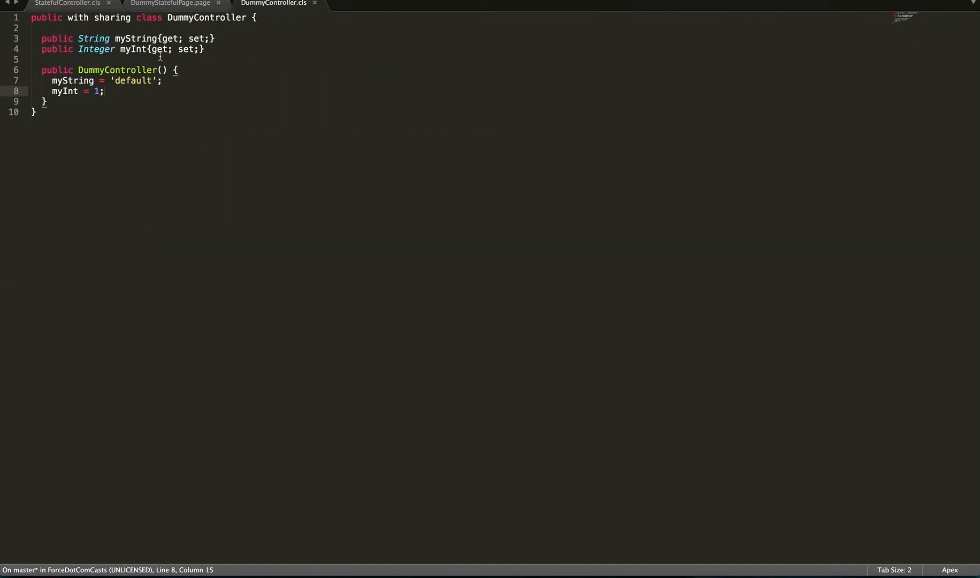
pyautogui.click(170, 3)
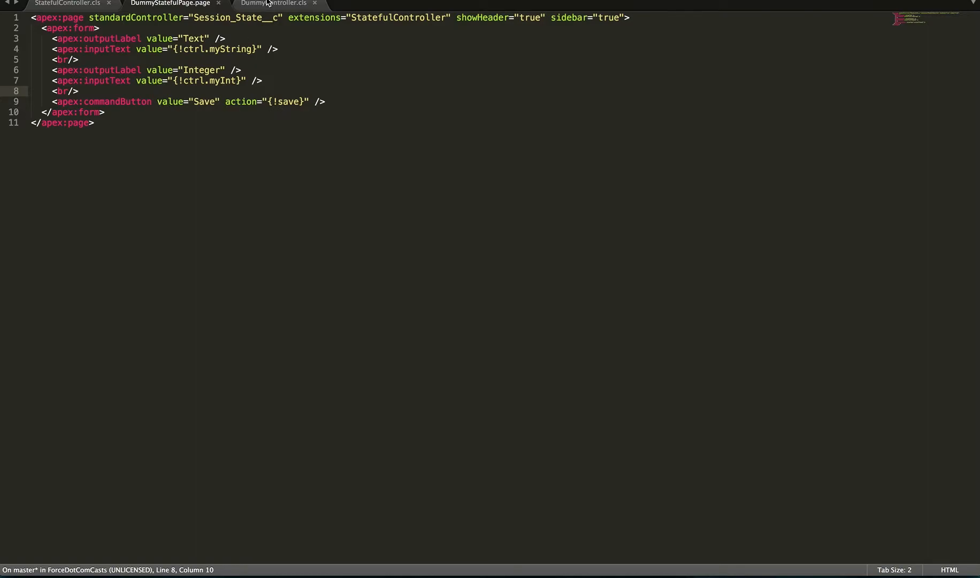
pyautogui.click(67, 3)
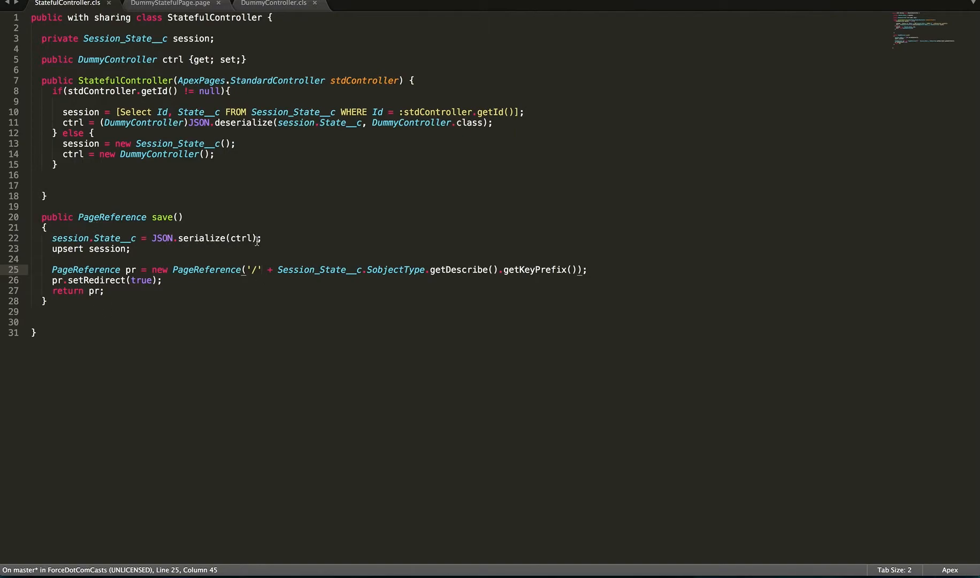
pyautogui.moveTo(216, 321)
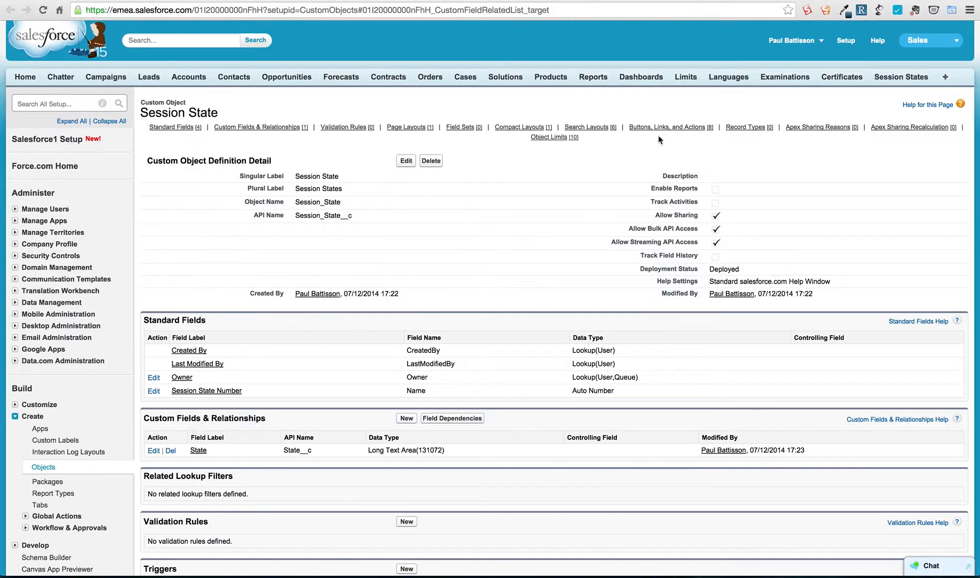
# Show the All view of Session States (only SS-0) and start a new Session State record
pyautogui.click(901, 76)
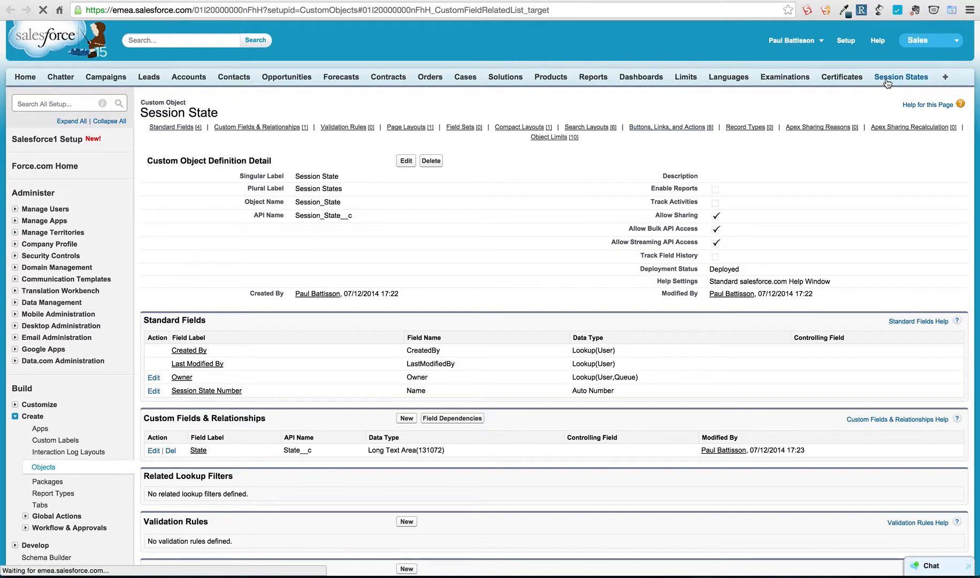
pyautogui.click(900, 76)
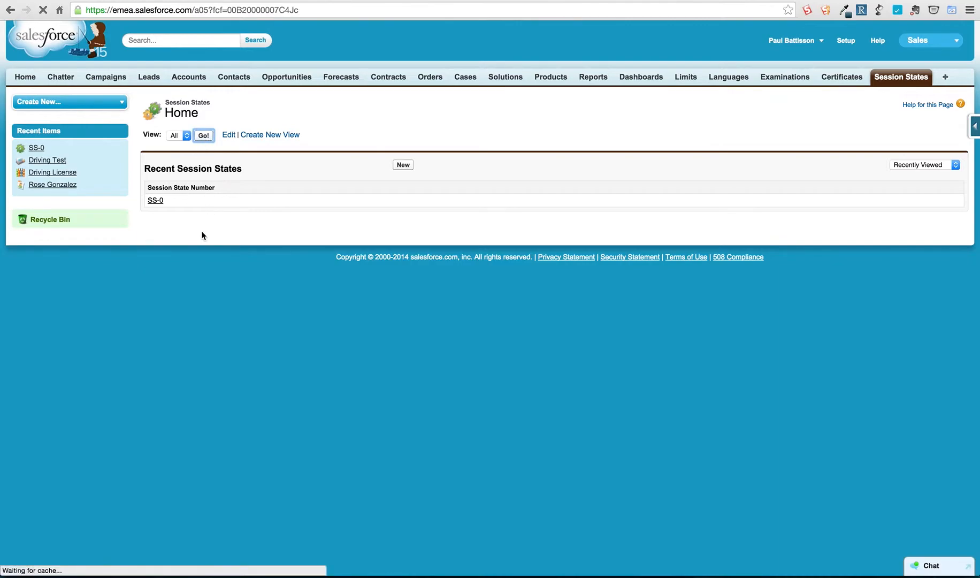
pyautogui.click(204, 135)
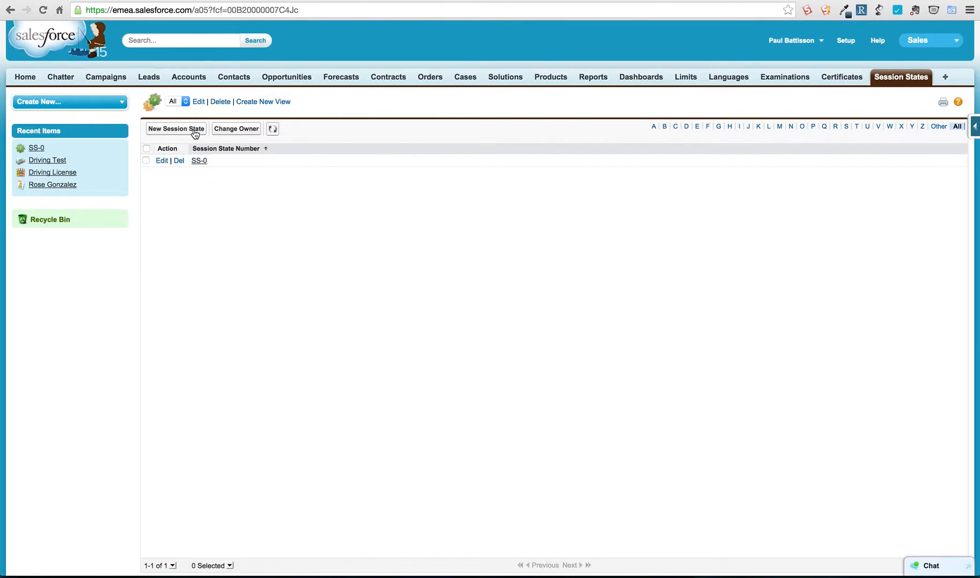
pyautogui.click(175, 129)
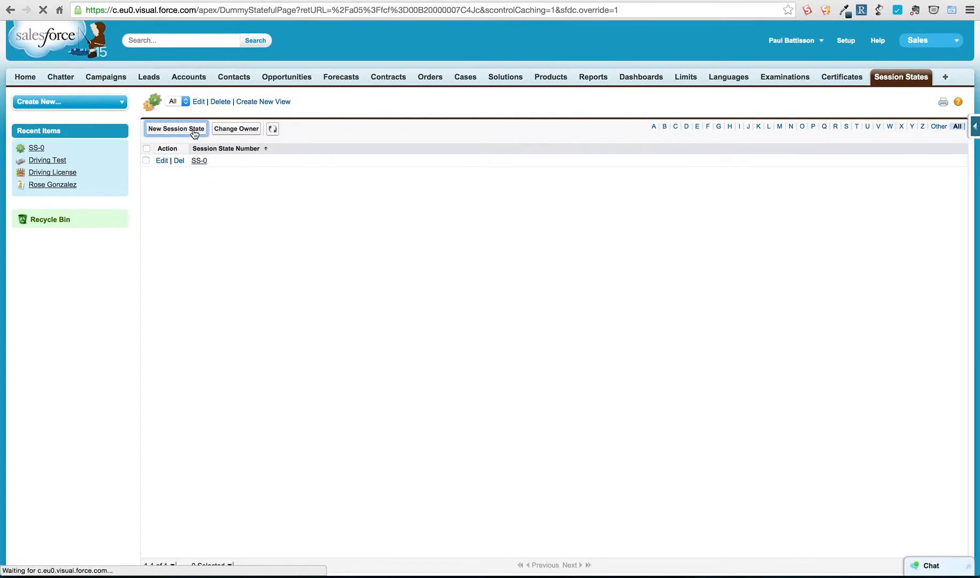
# Save a new Session State with Text 'hi world' and Integer 999, then open the resulting SS-1 record
pyautogui.click(176, 128)
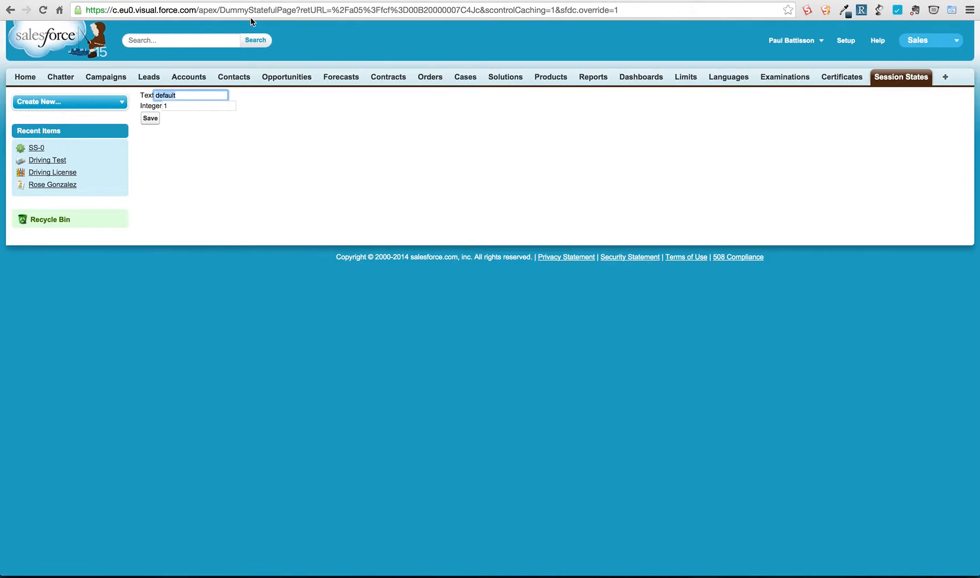
pyautogui.moveTo(306, 76)
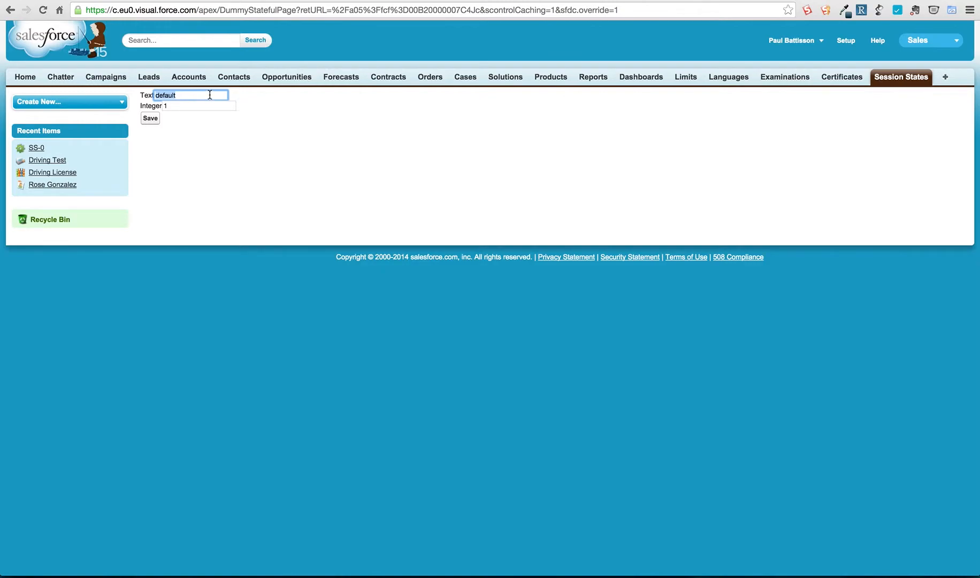
pyautogui.moveTo(195, 90)
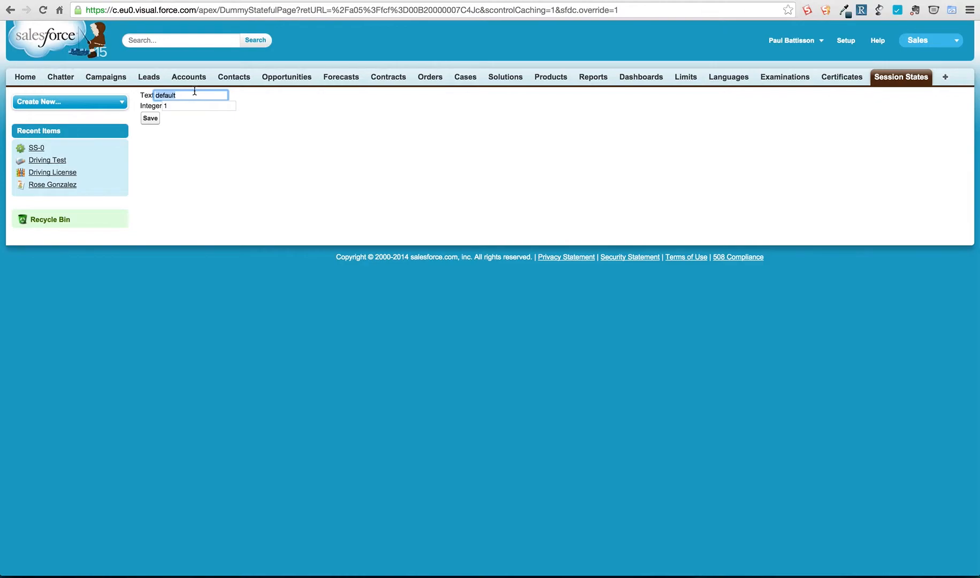
pyautogui.write('hi')
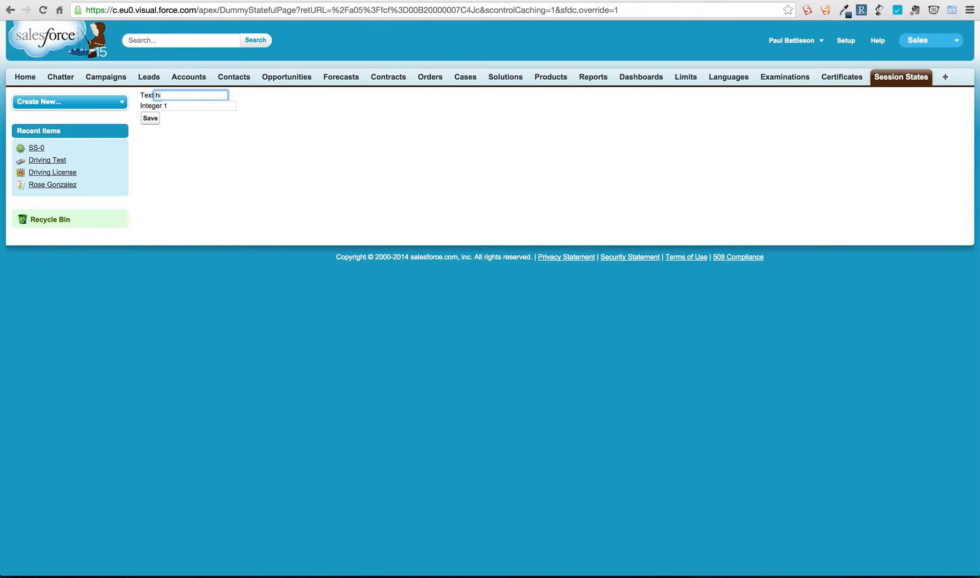
pyautogui.write('world')
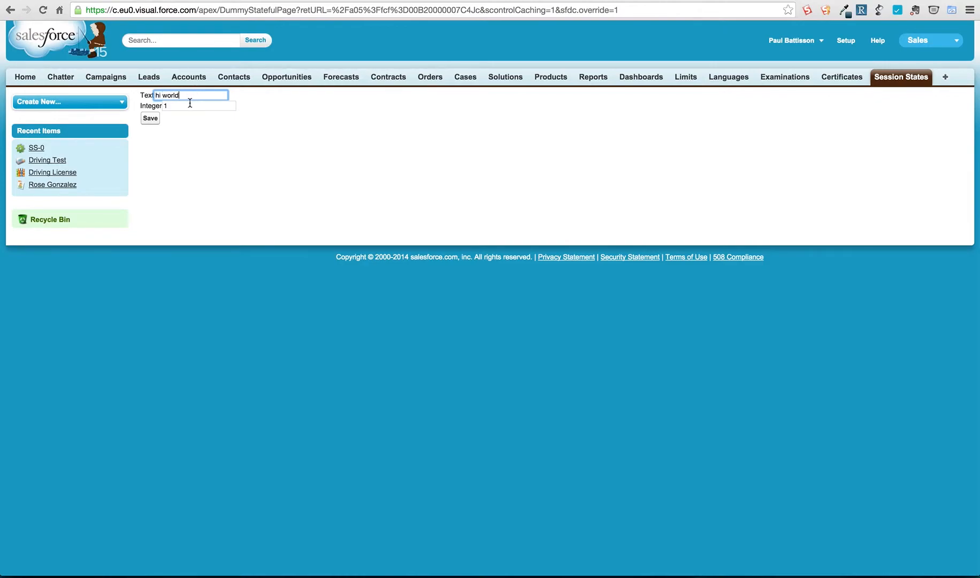
pyautogui.write('999')
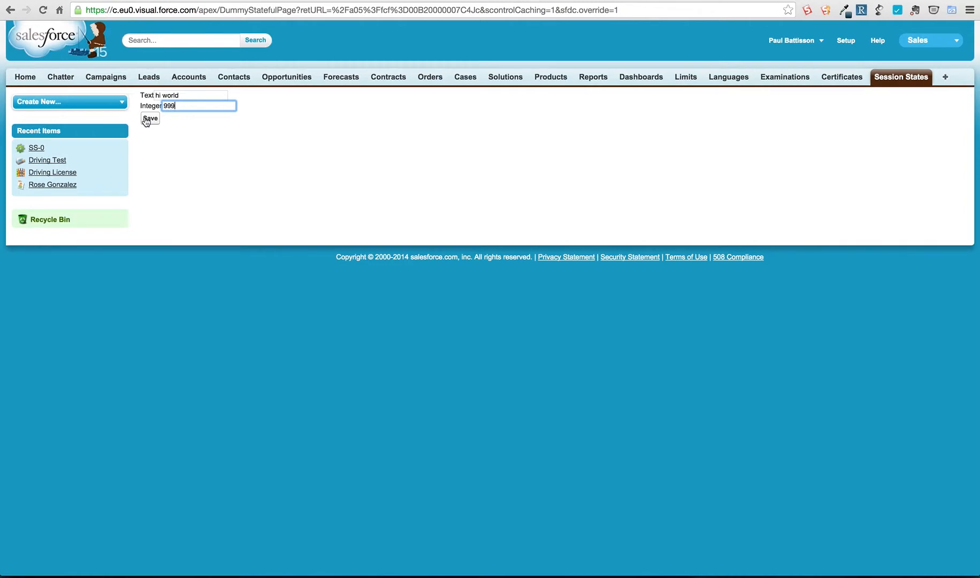
pyautogui.click(150, 118)
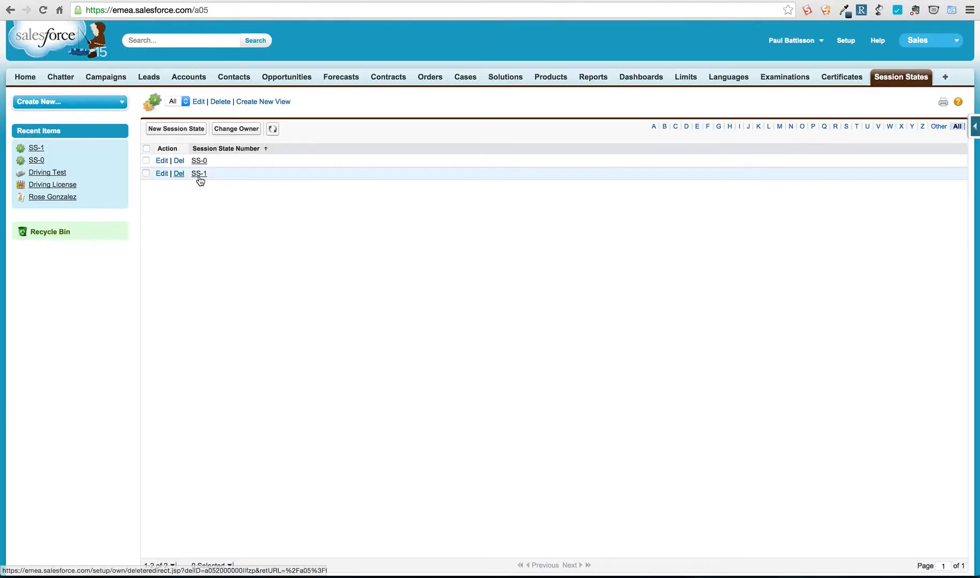
pyautogui.click(178, 173)
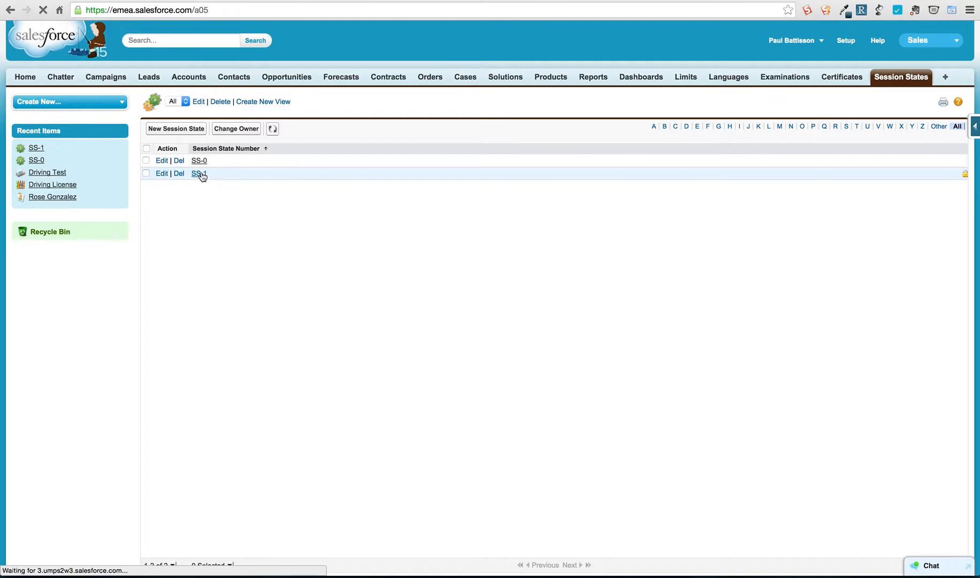
# Edit SS-1, changing its Integer from 999 to 10900, and save it
pyautogui.click(199, 173)
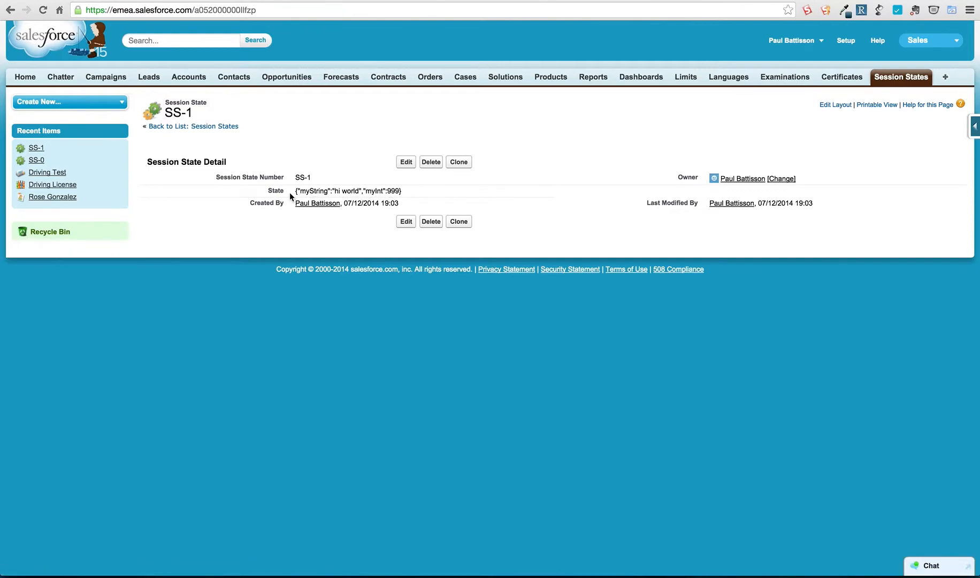
pyautogui.click(406, 162)
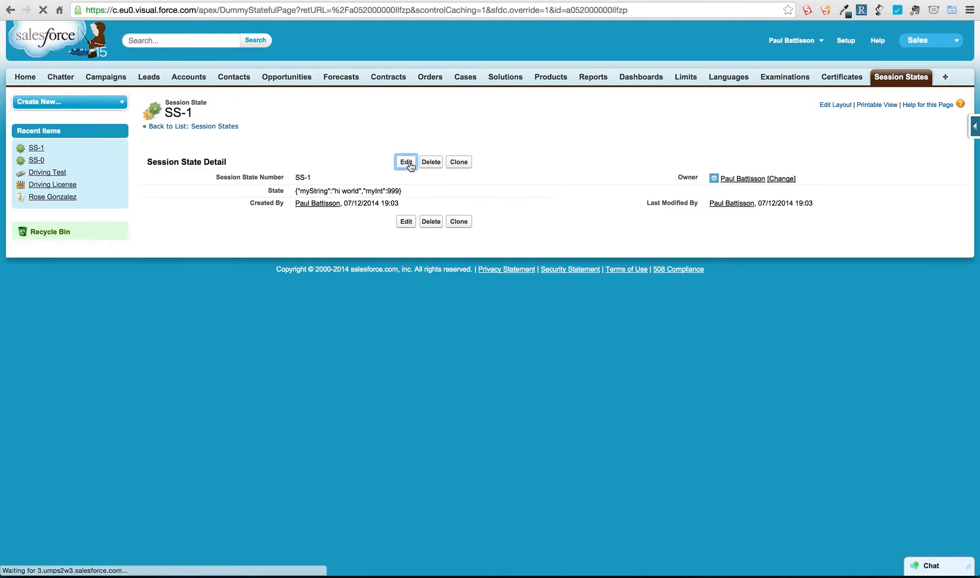
pyautogui.click(405, 162)
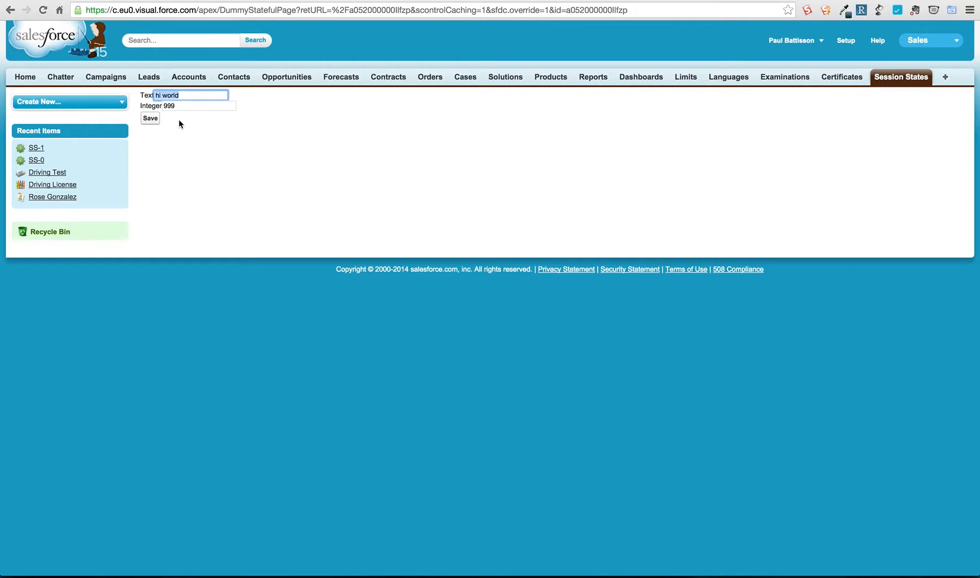
pyautogui.click(199, 106)
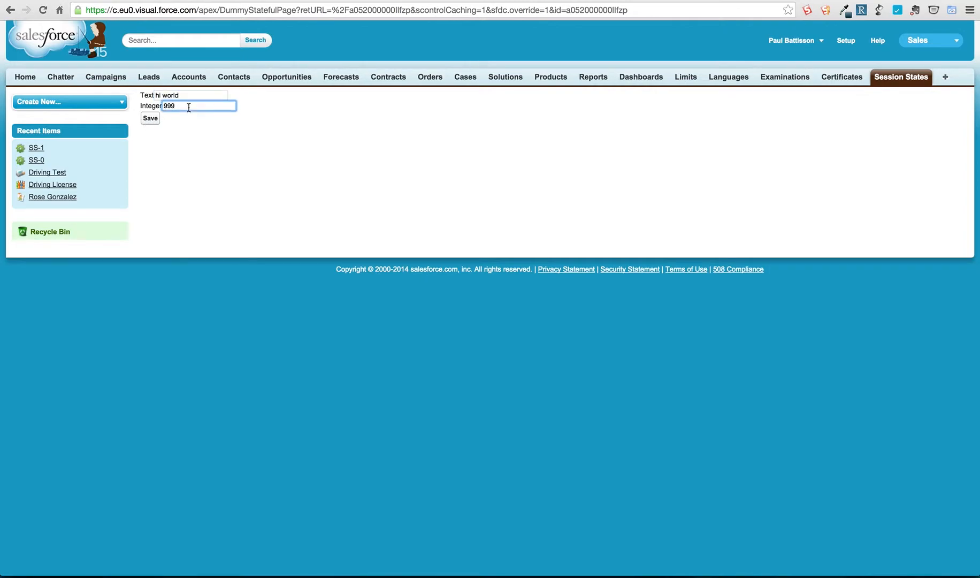
pyautogui.write('109')
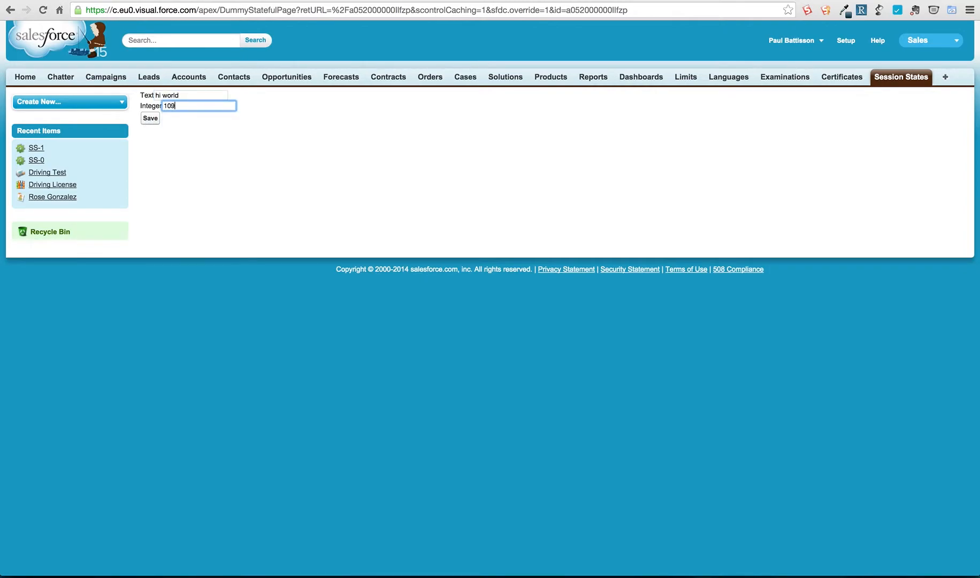
pyautogui.click(150, 118)
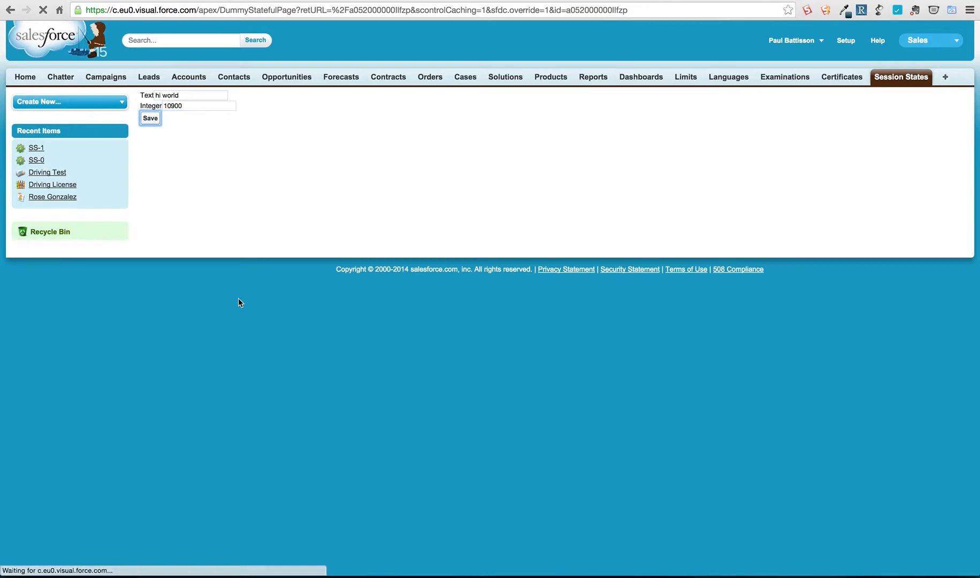
pyautogui.click(150, 117)
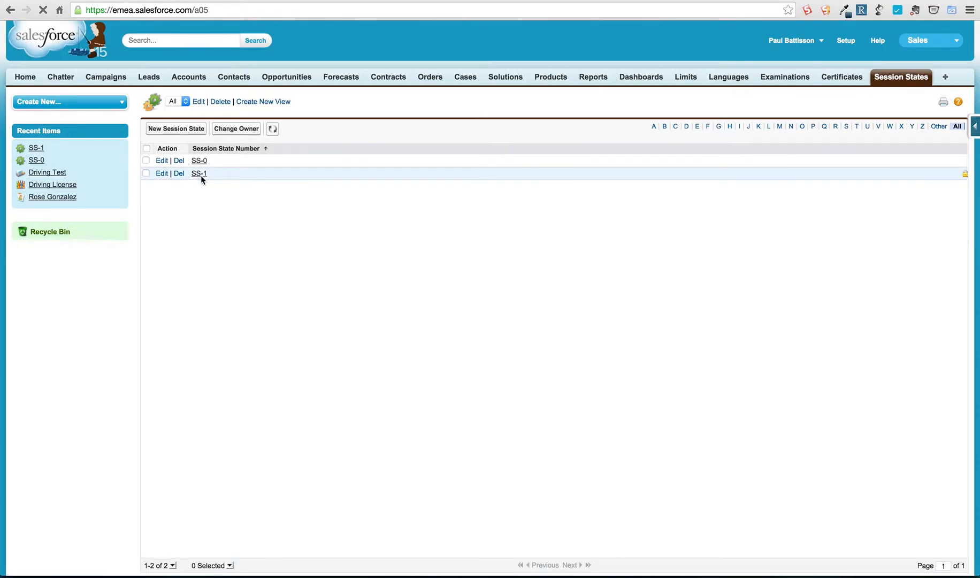
# Open SS-1, check its State JSON shows 'hi world' and 10900, and reopen it for editing
pyautogui.click(199, 173)
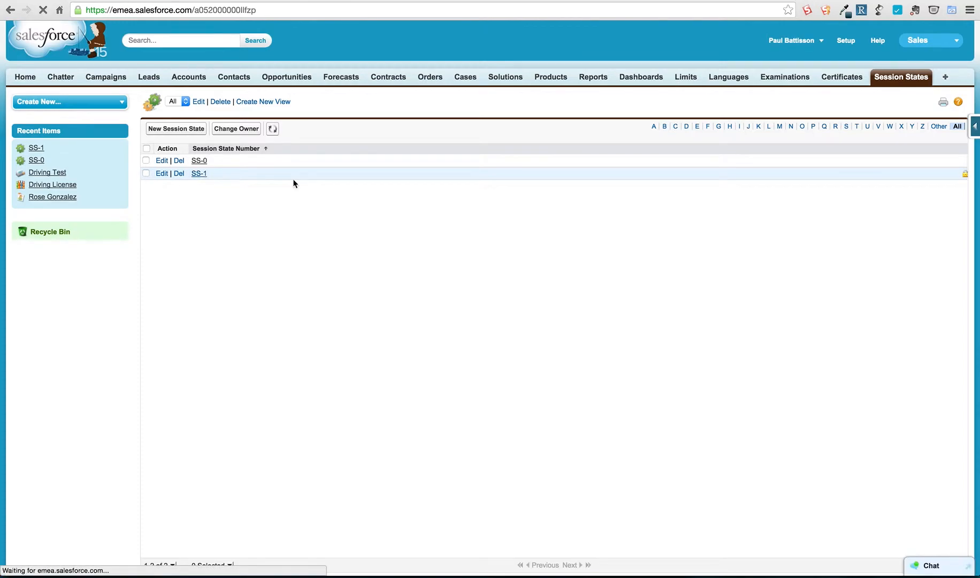
pyautogui.click(199, 173)
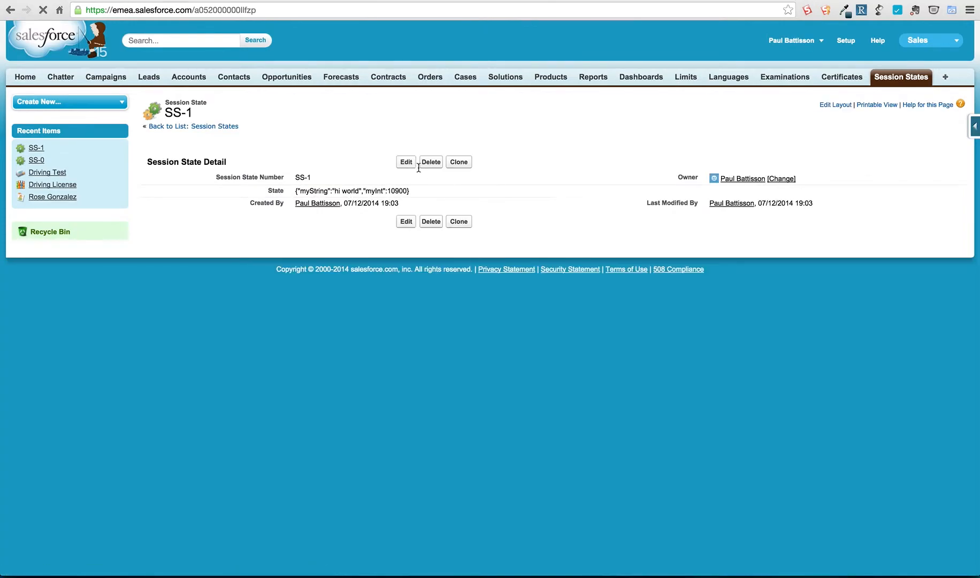
pyautogui.click(405, 162)
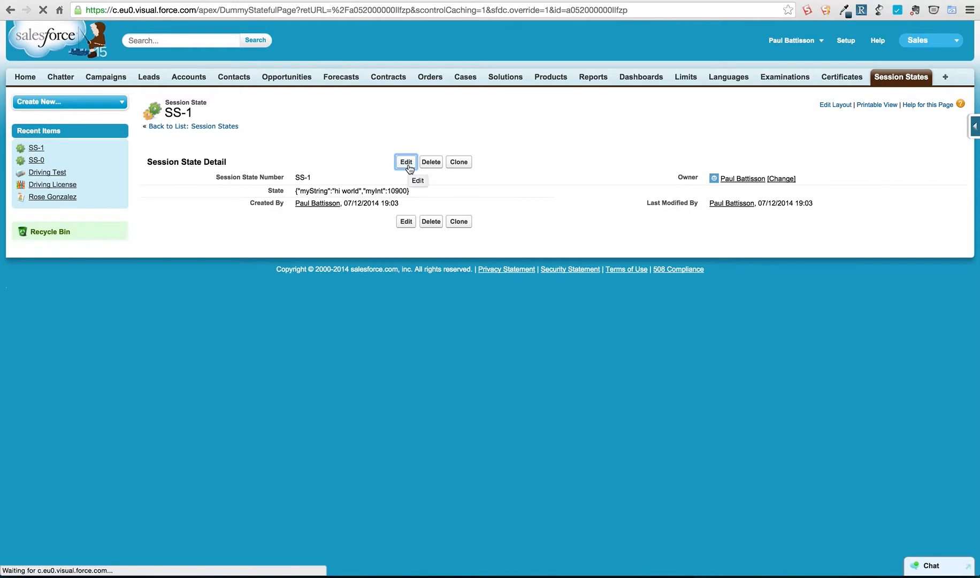
pyautogui.click(405, 161)
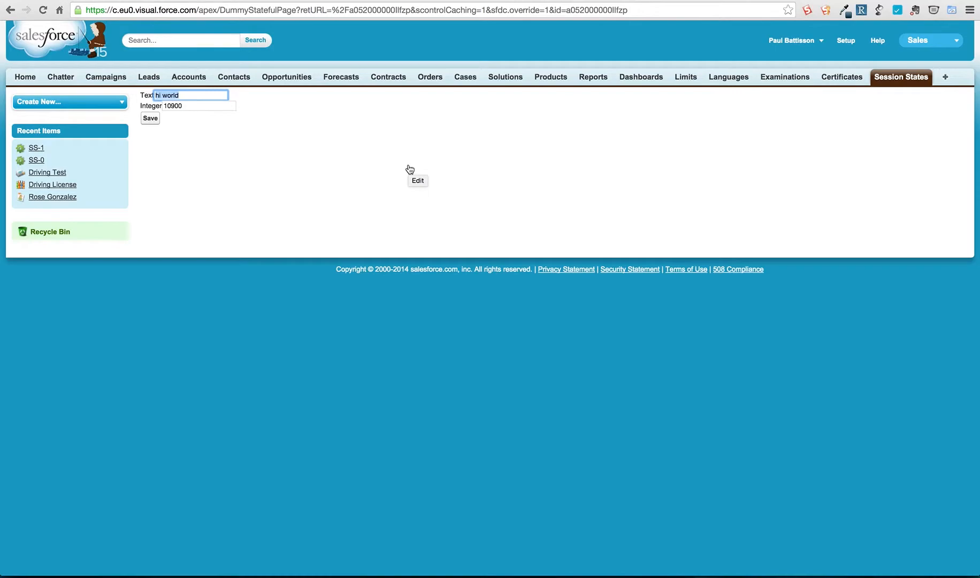
pyautogui.moveTo(410, 169)
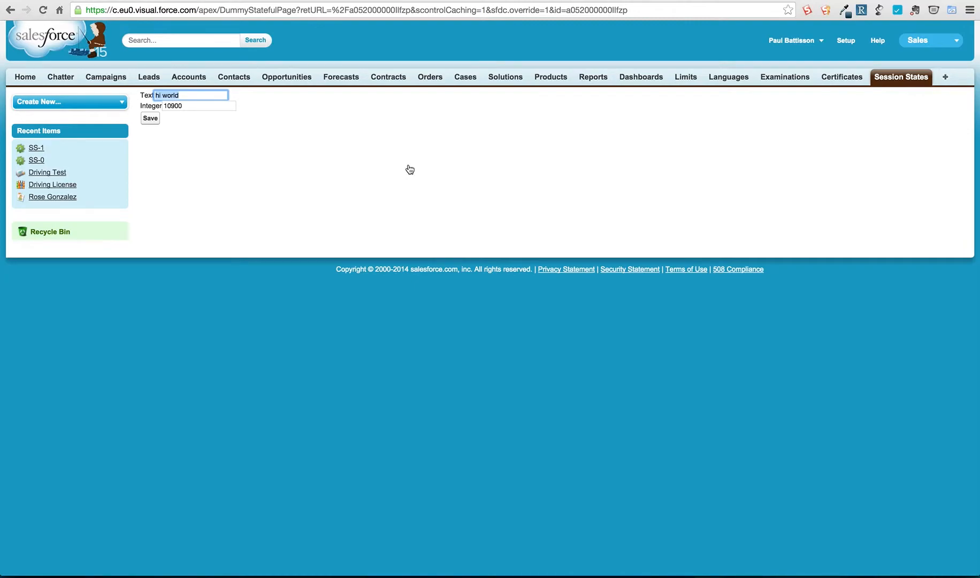
pyautogui.moveTo(685, 76)
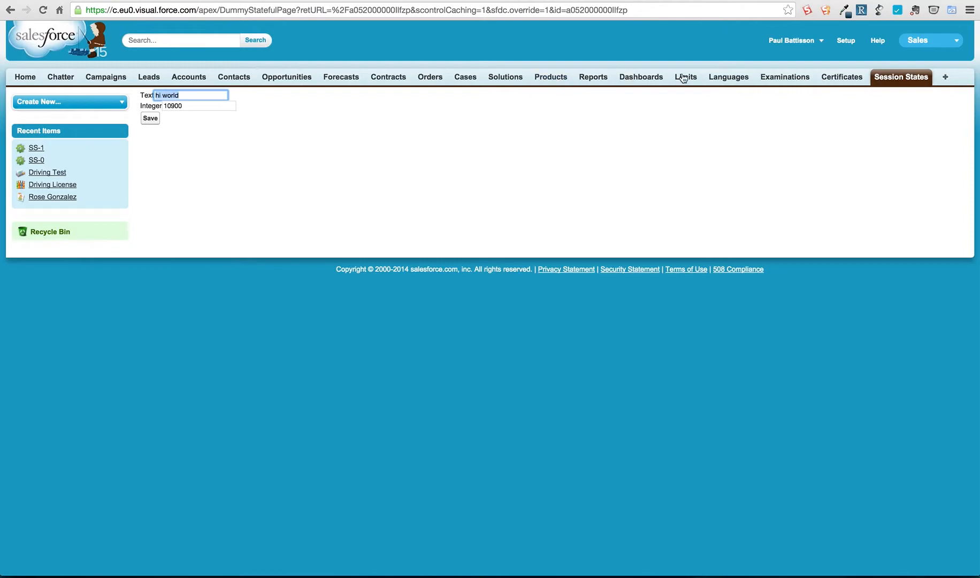
# Leave the edit form via the Session States tab and list all records, SS-0 and SS-1
pyautogui.click(150, 118)
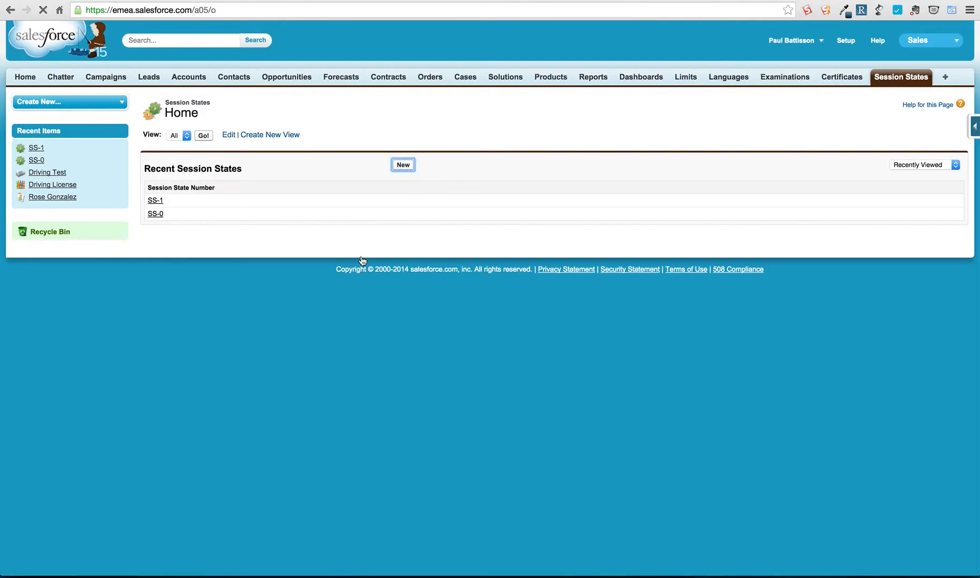
pyautogui.click(402, 165)
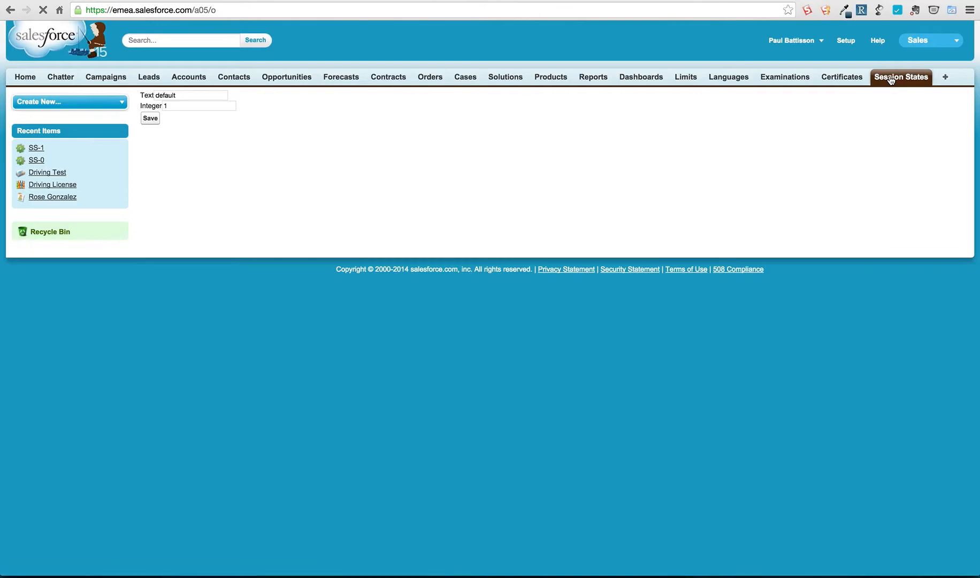
pyautogui.click(900, 76)
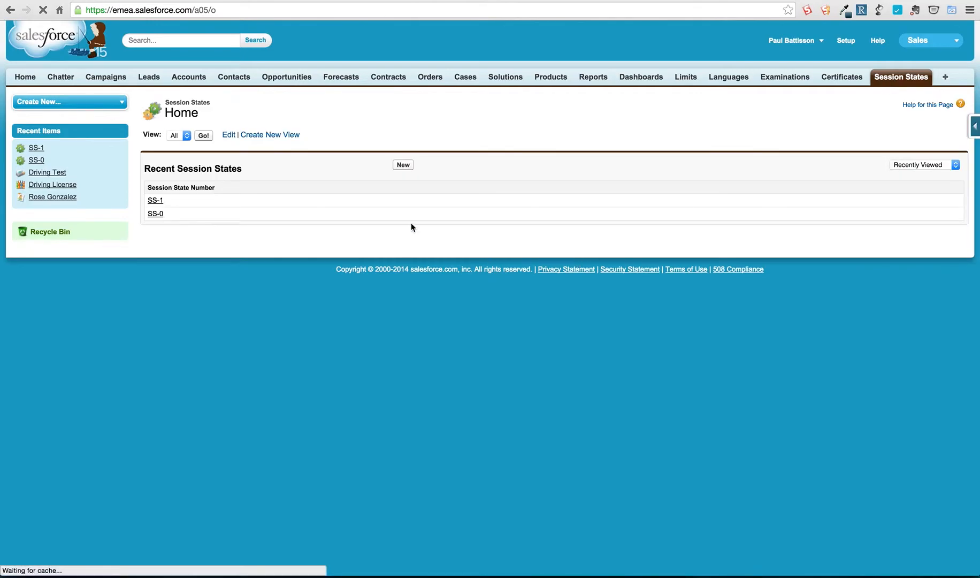
pyautogui.click(203, 136)
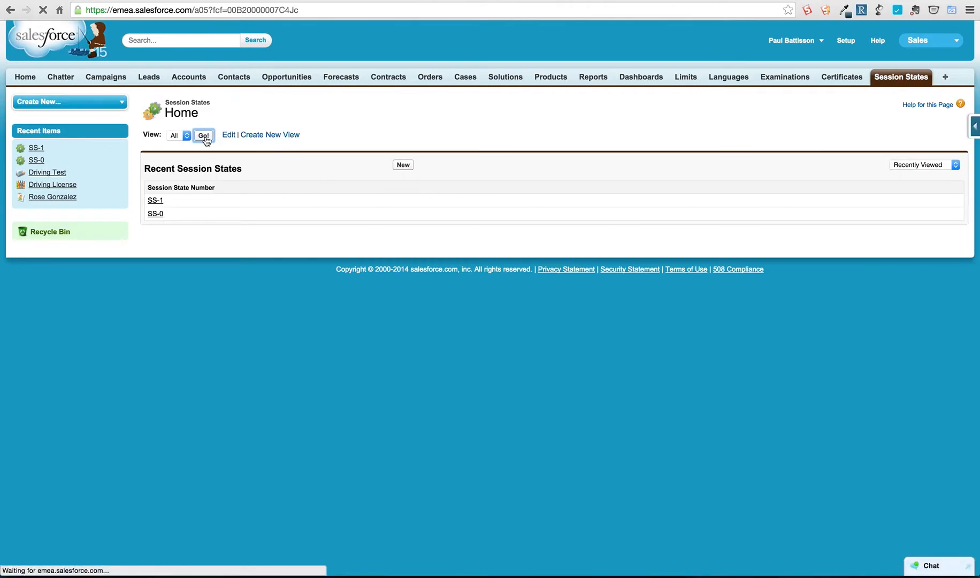
pyautogui.click(203, 136)
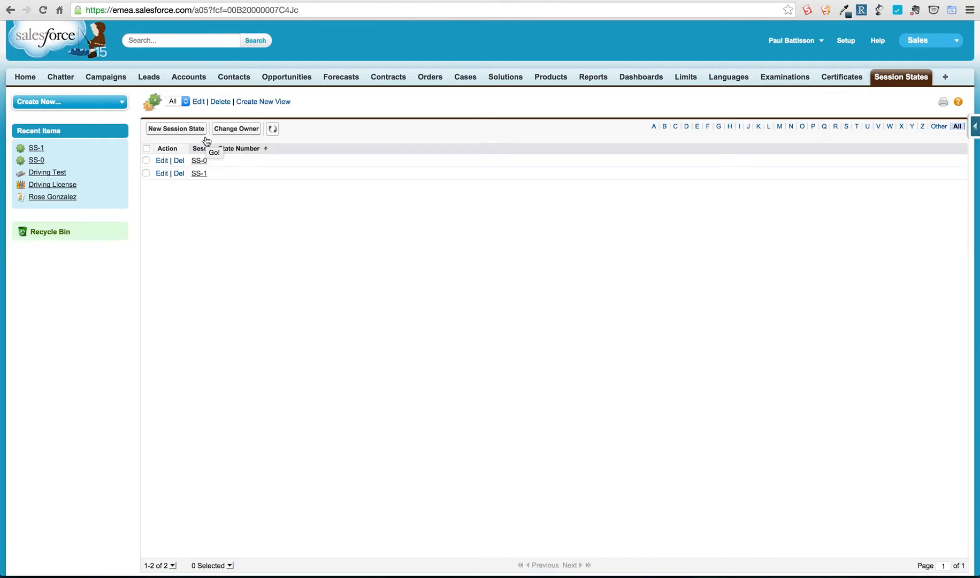
pyautogui.moveTo(429, 260)
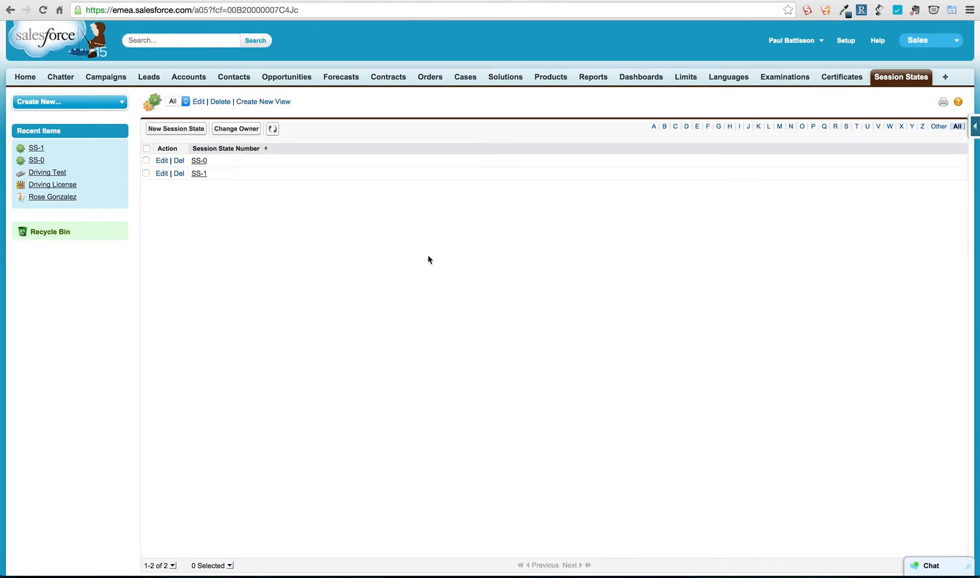